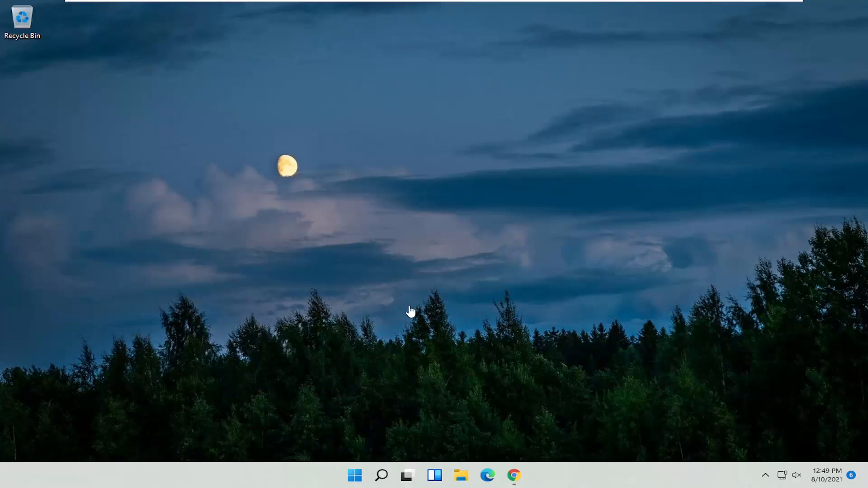
mouse_move(344, 187)
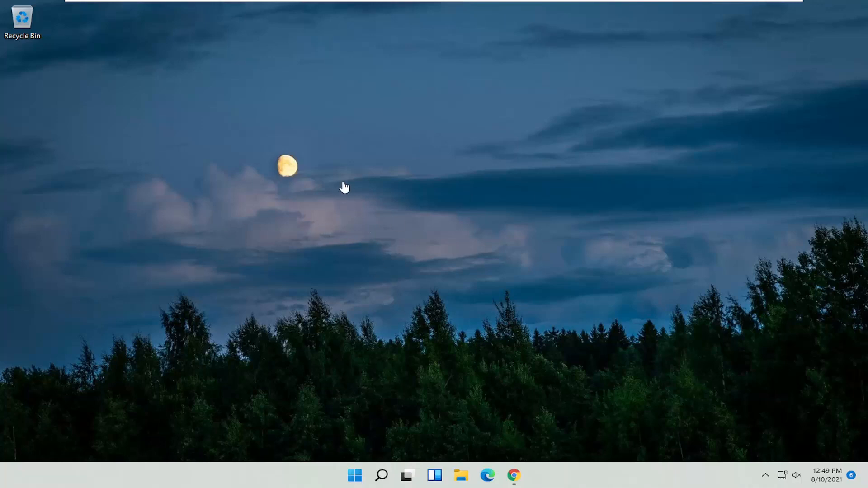
mouse_move(355, 475)
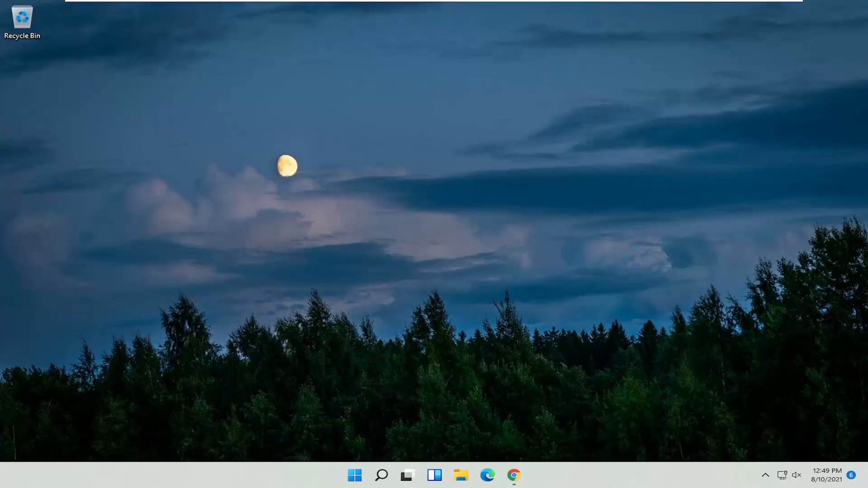
mouse_move(429, 314)
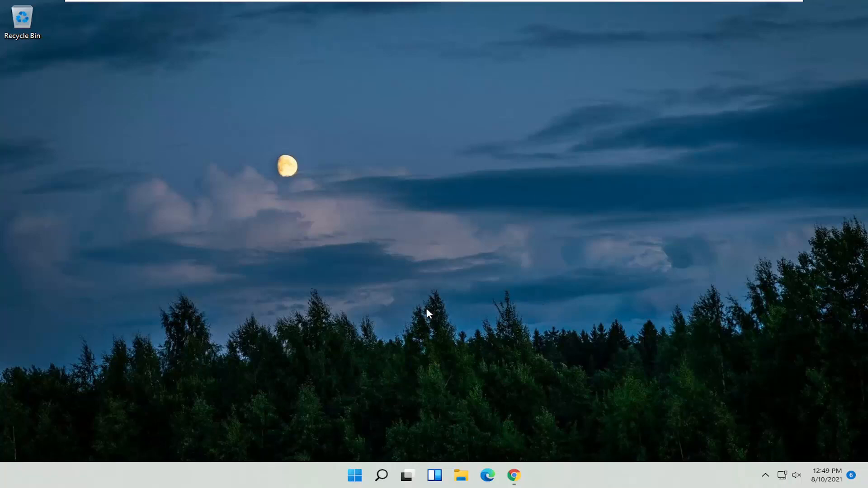
mouse_move(416, 307)
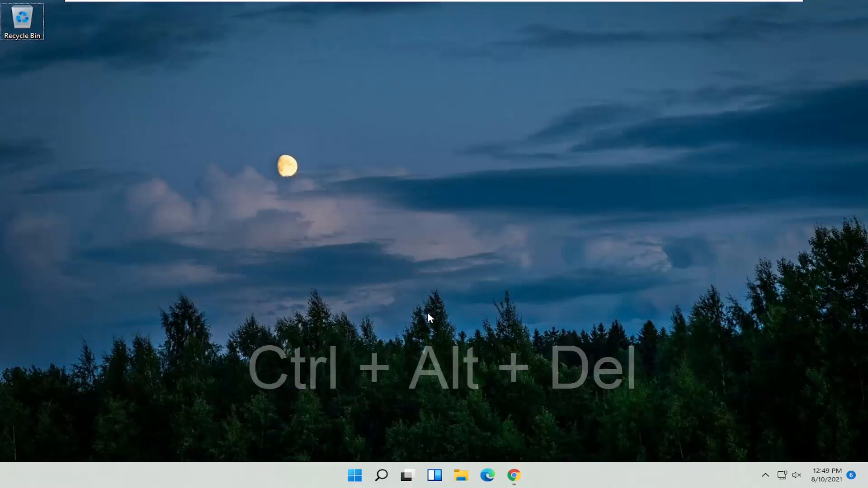
Step: Bring up the Ctrl+Alt+Del security screen and reveal its Sleep, Shut down and Restart power choices
key(ctrl+alt+delete)
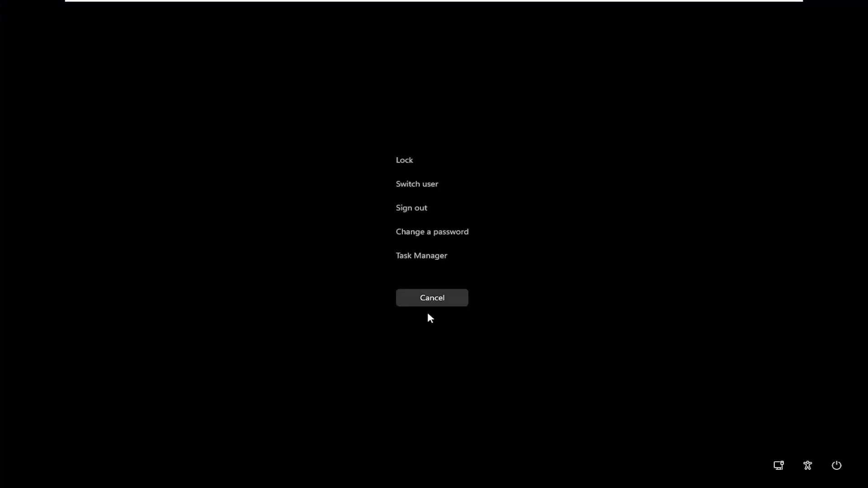
mouse_move(837, 466)
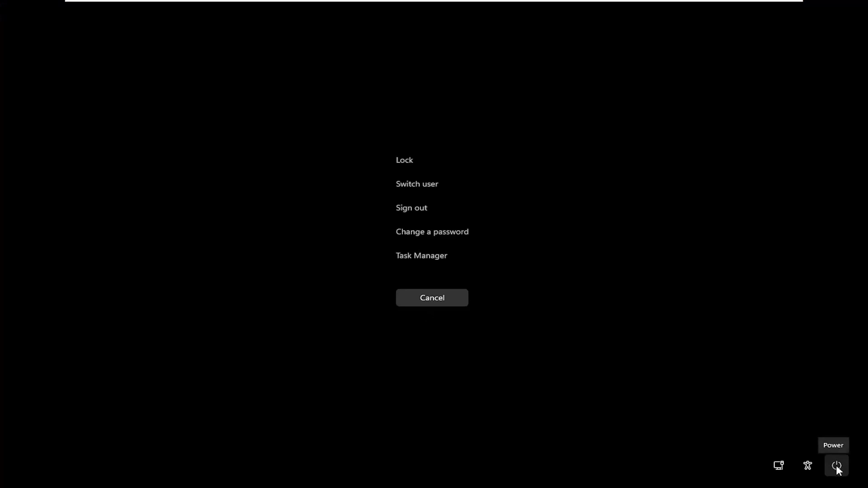
click(836, 465)
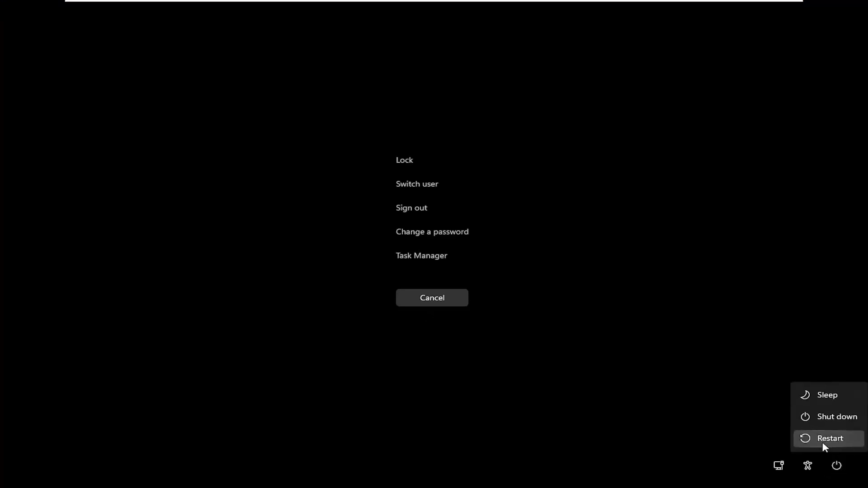